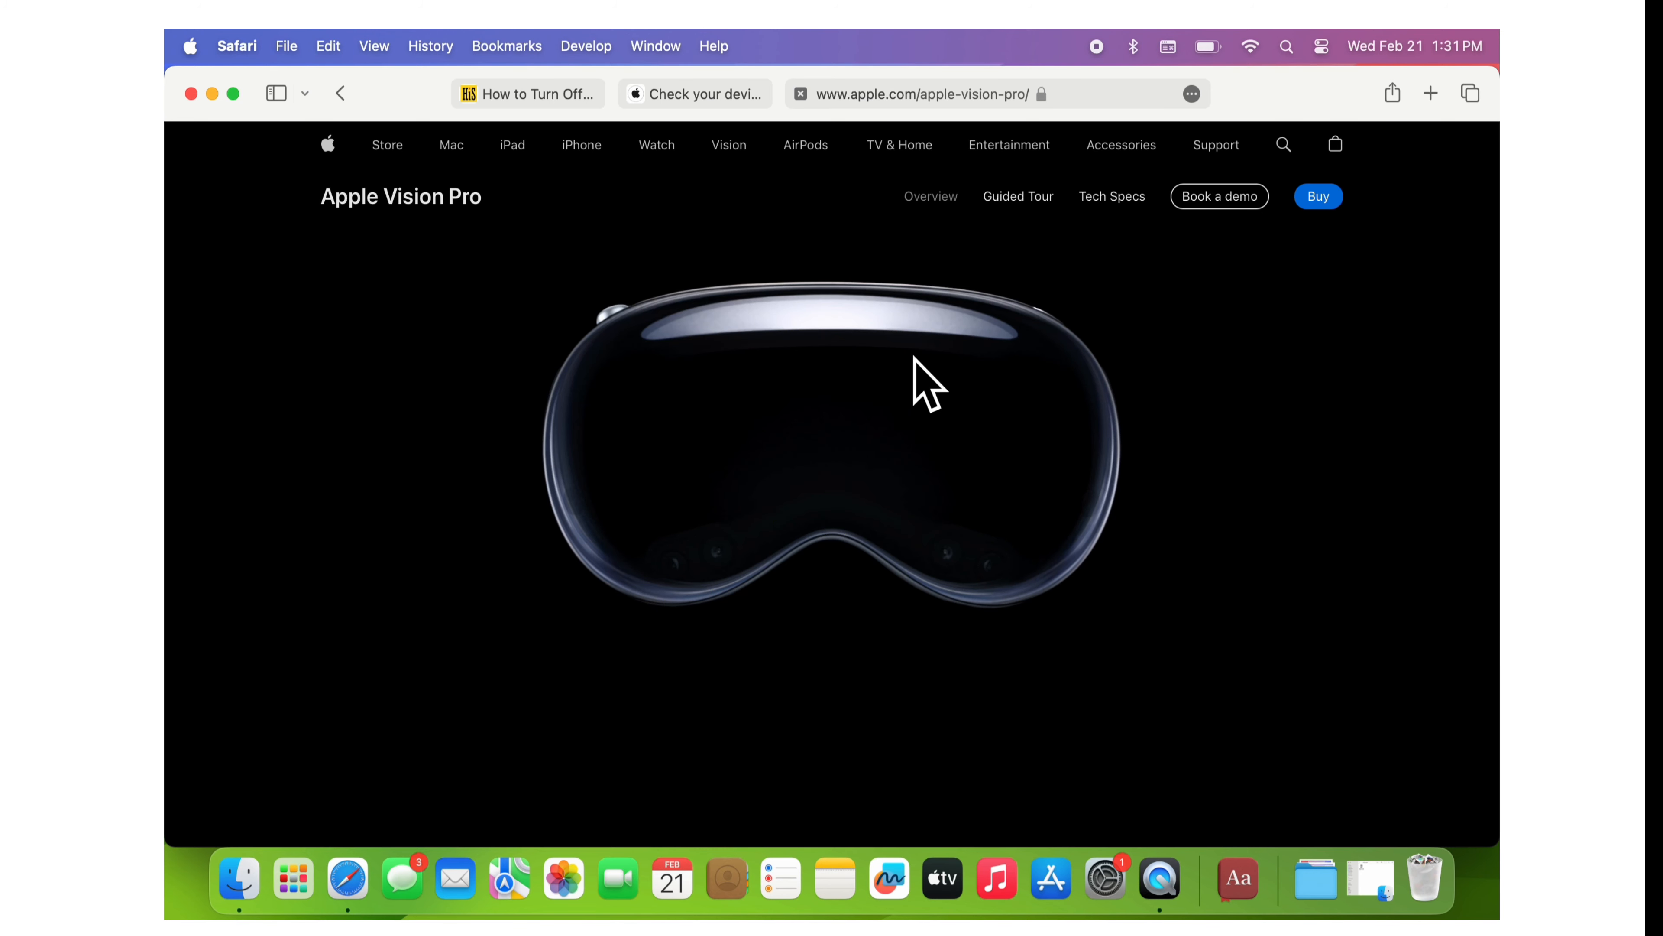
mouse_move(719, 180)
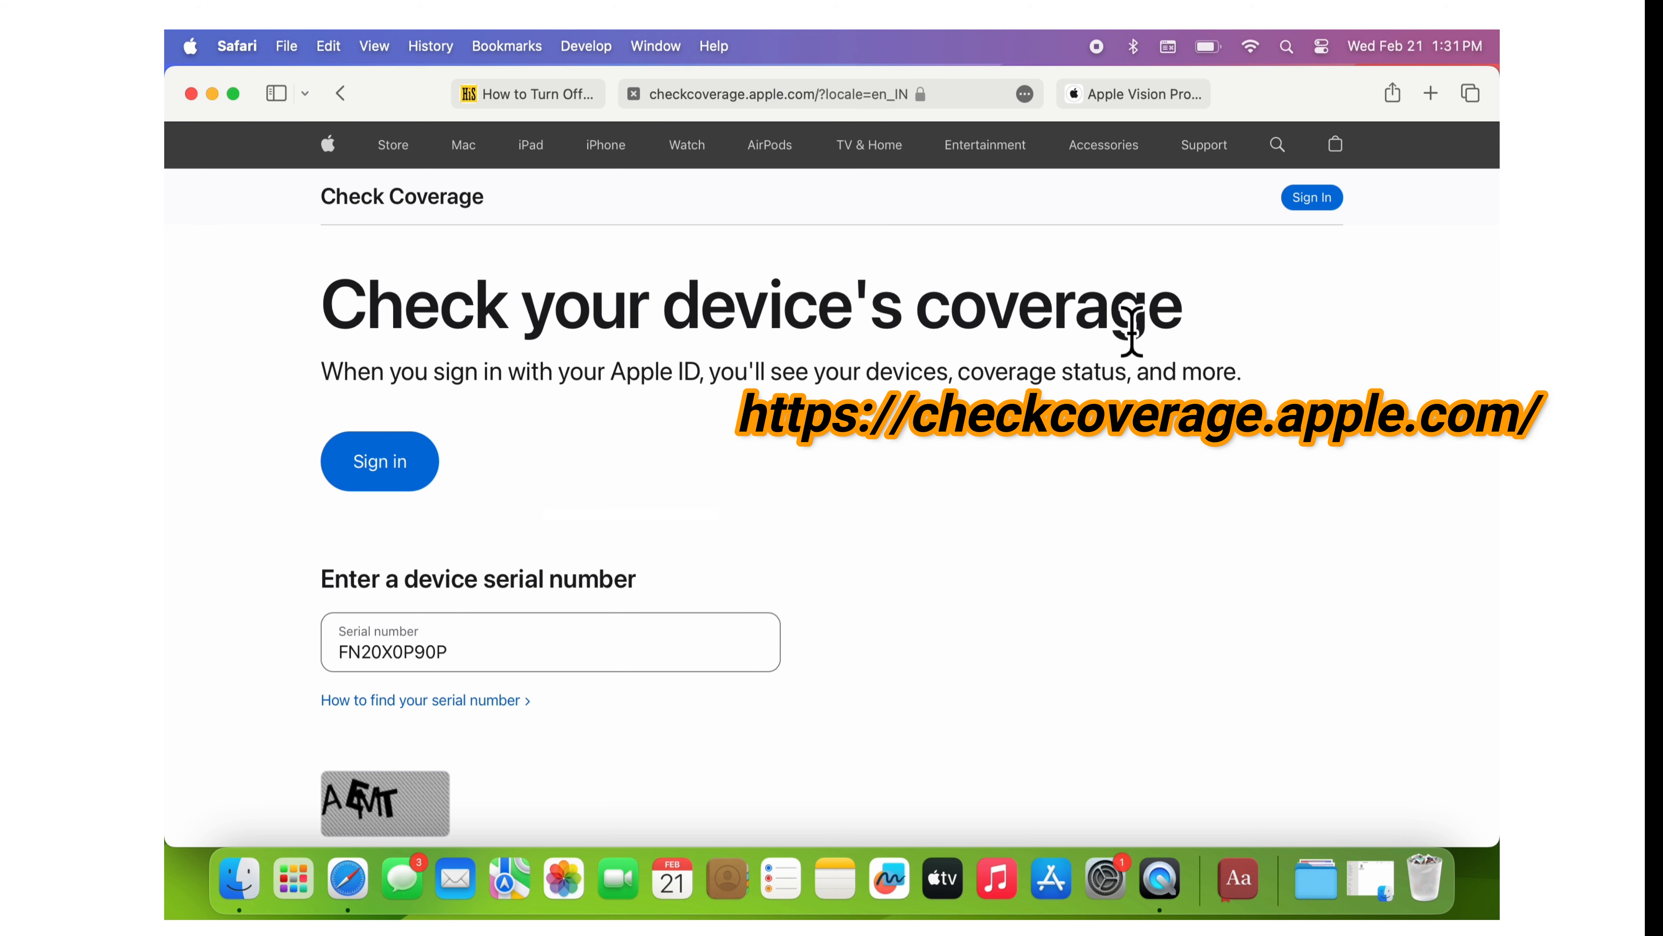
mouse_move(843, 388)
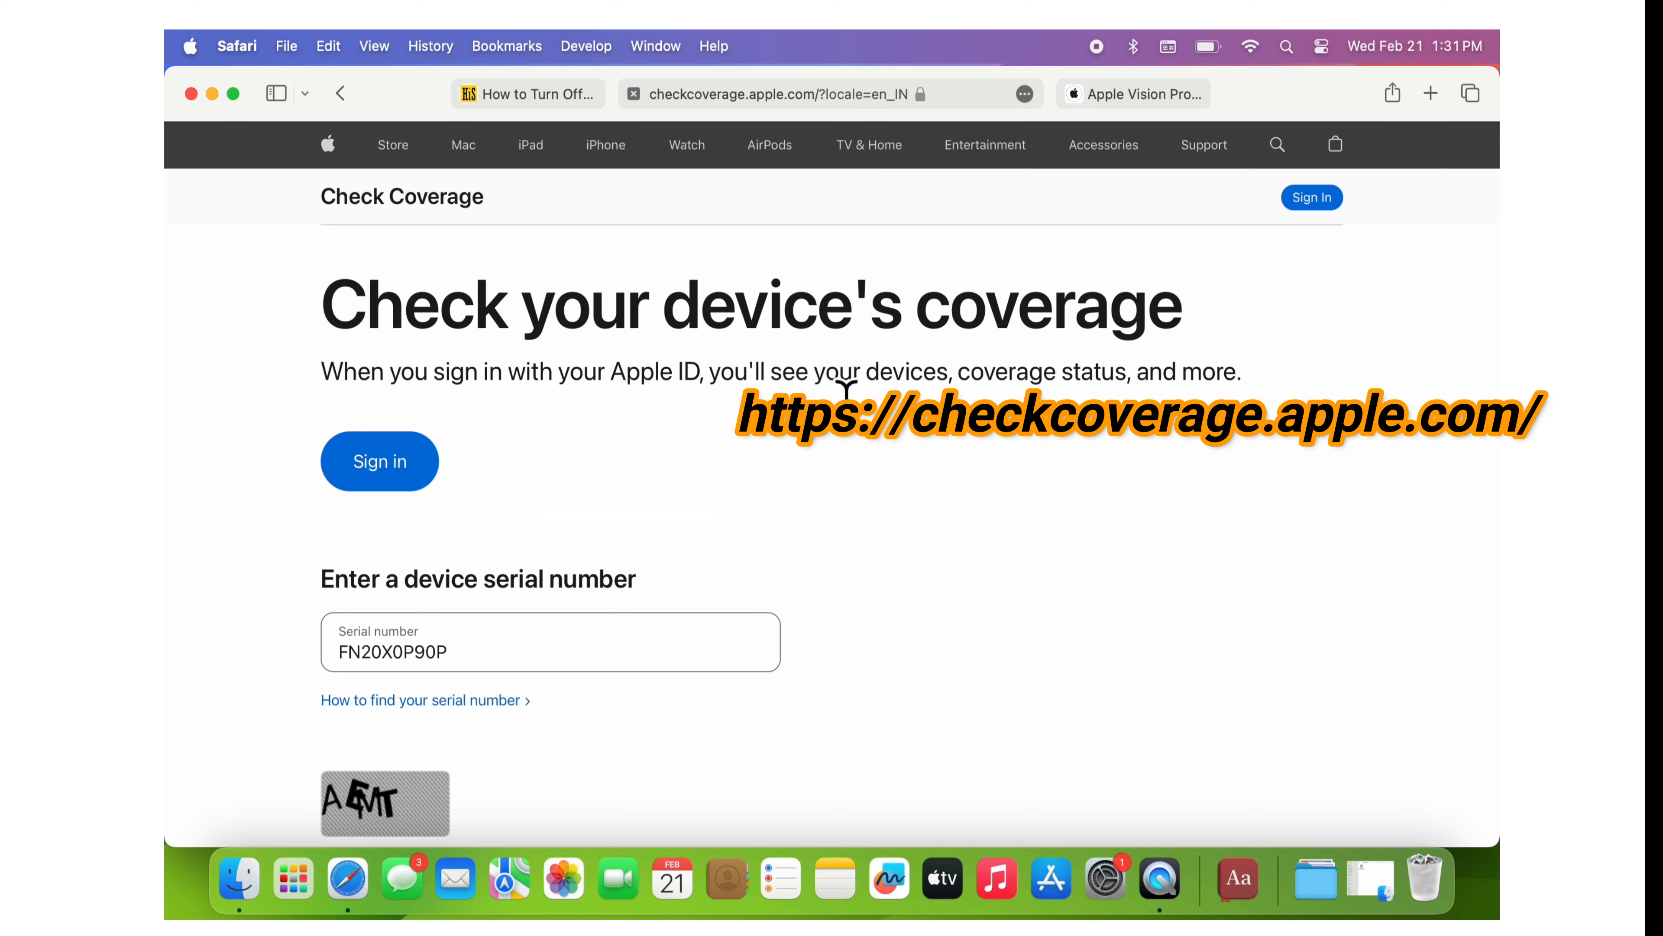
- Bring up the headset box label photo to read the serial number, then return to the coverage form
scroll(down, 3)
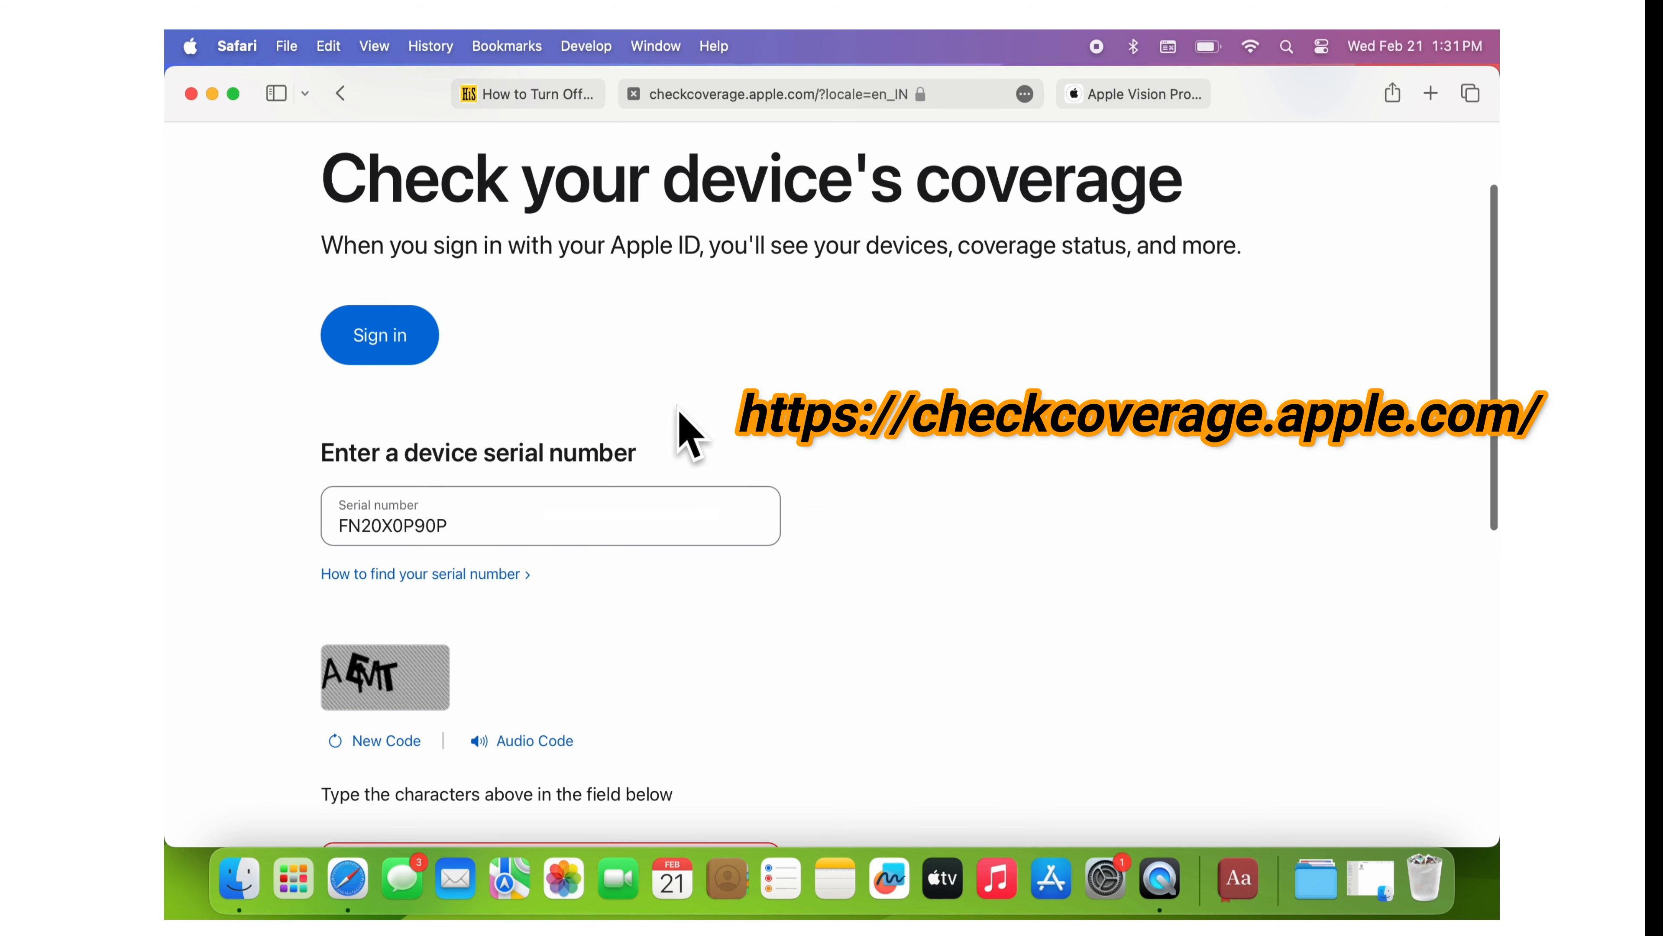
mouse_move(737, 488)
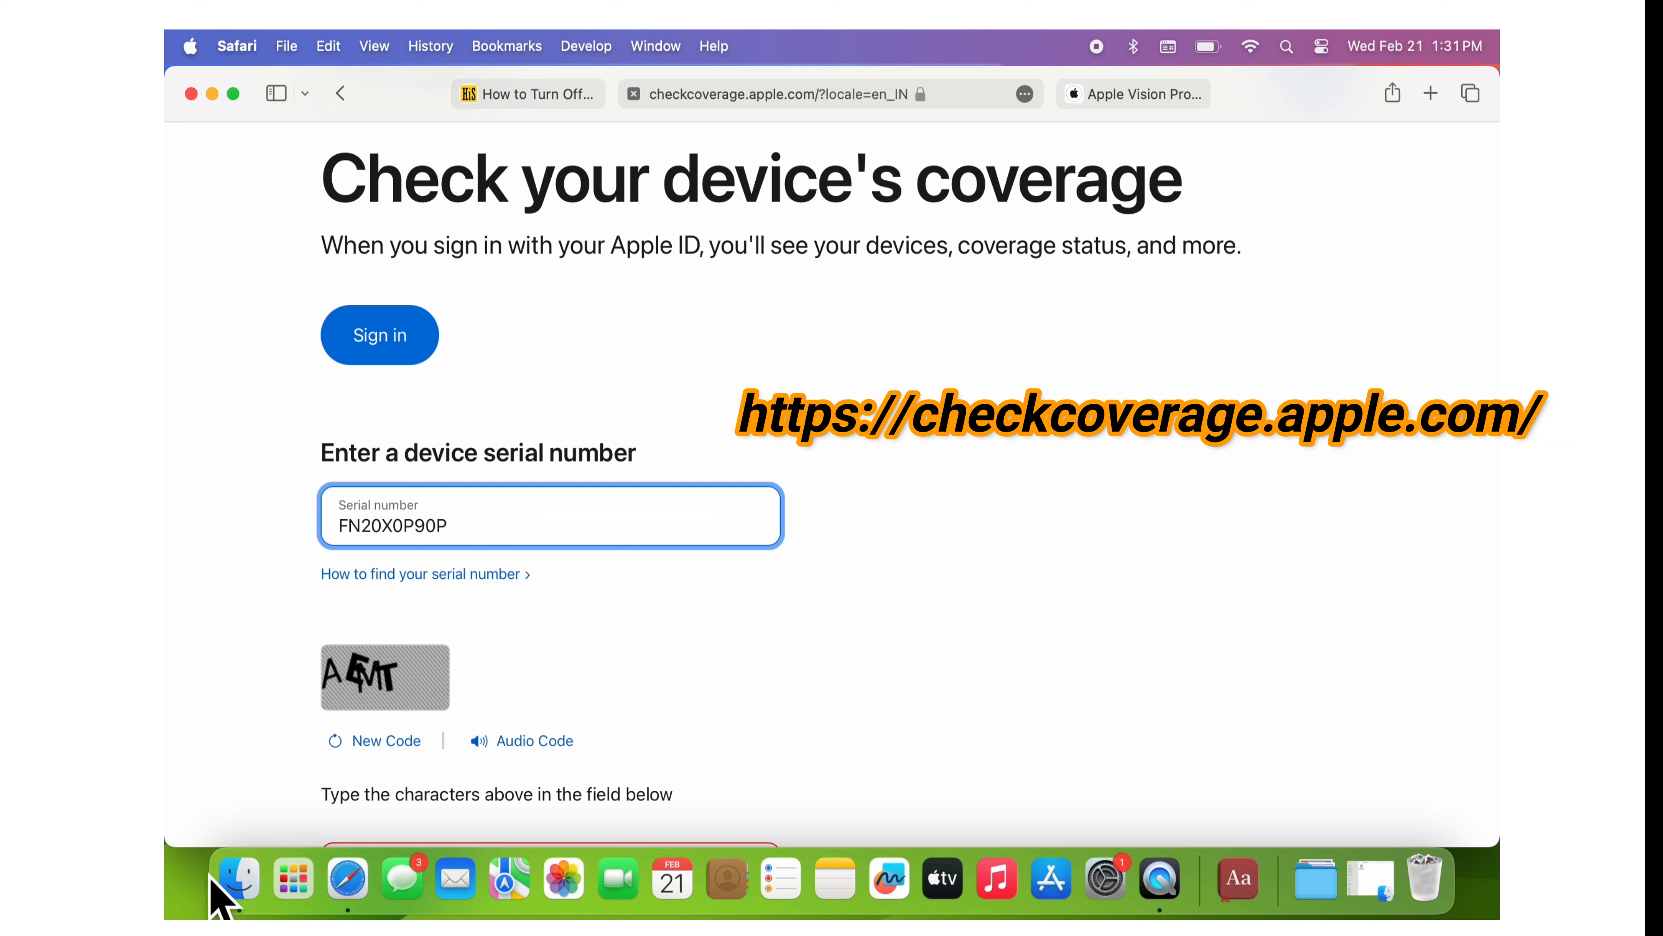
click(236, 879)
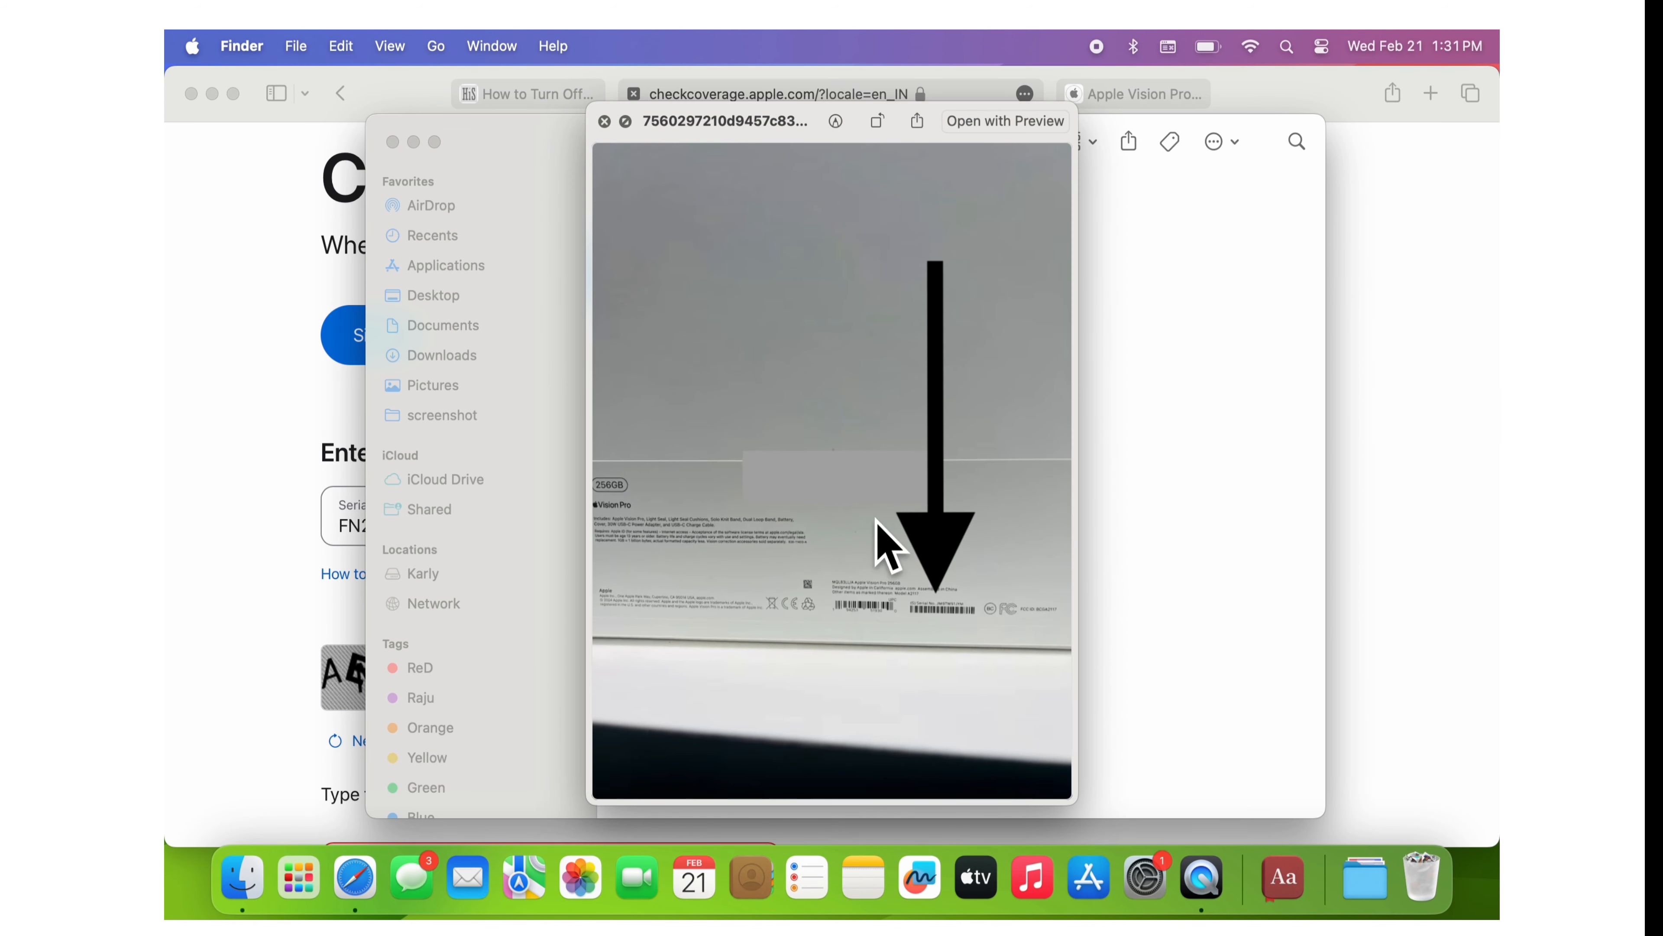
click(605, 121)
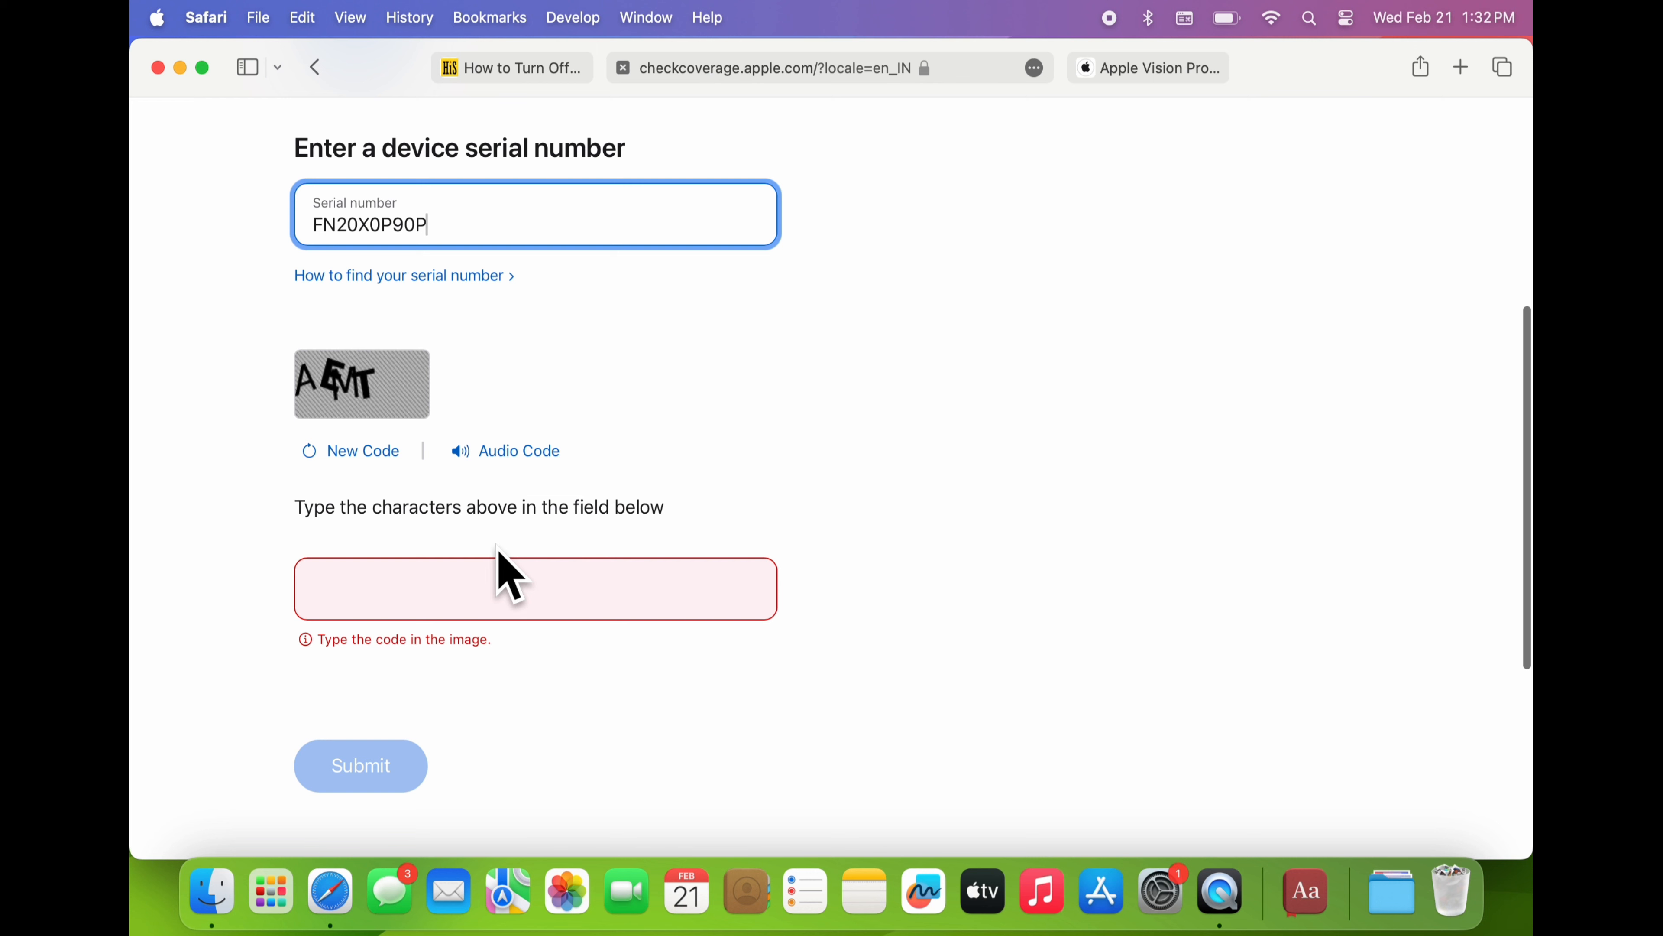
- Enter the verification code 'AE' and submit the serial number lookup
text(AE)
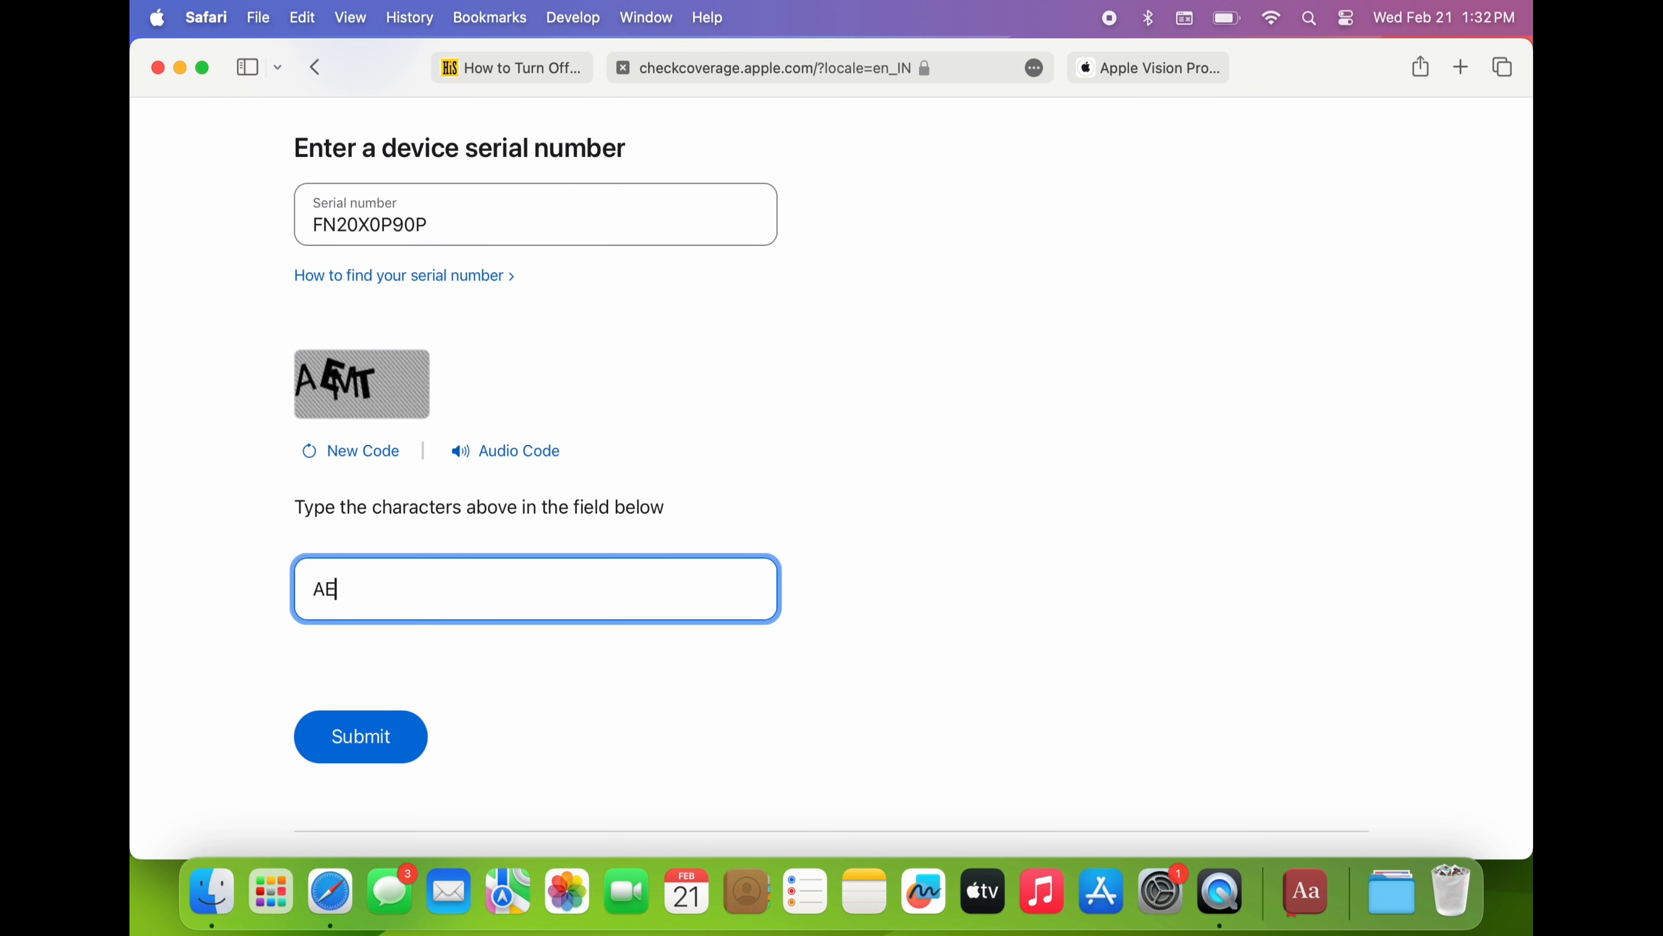
click(360, 737)
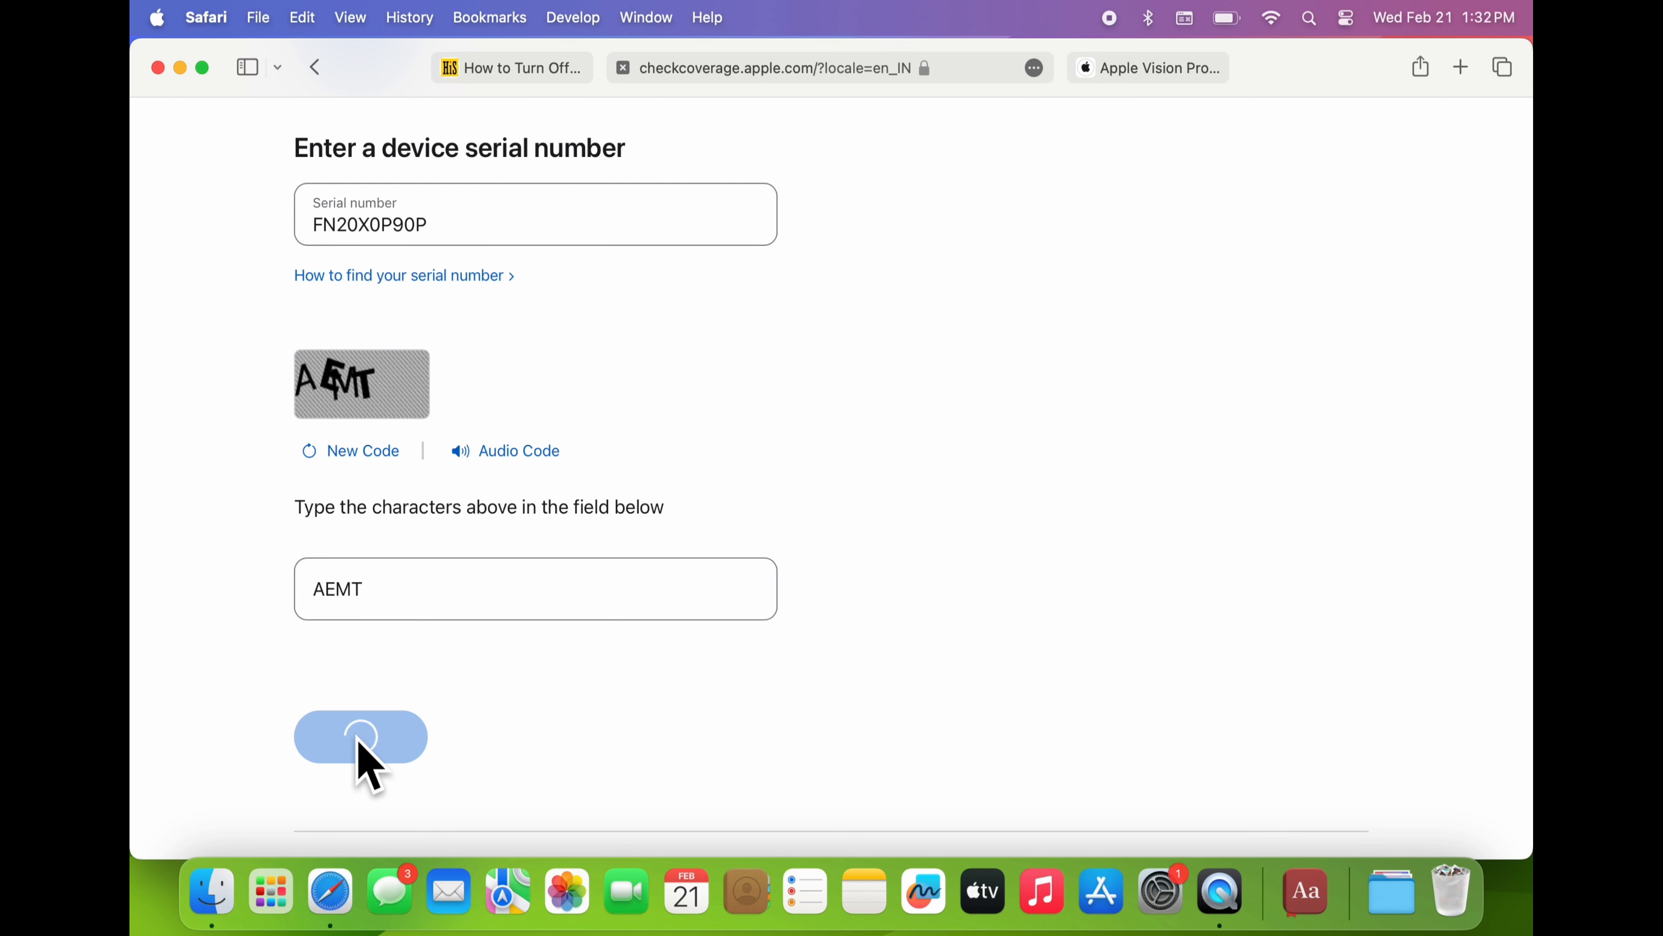
click(361, 736)
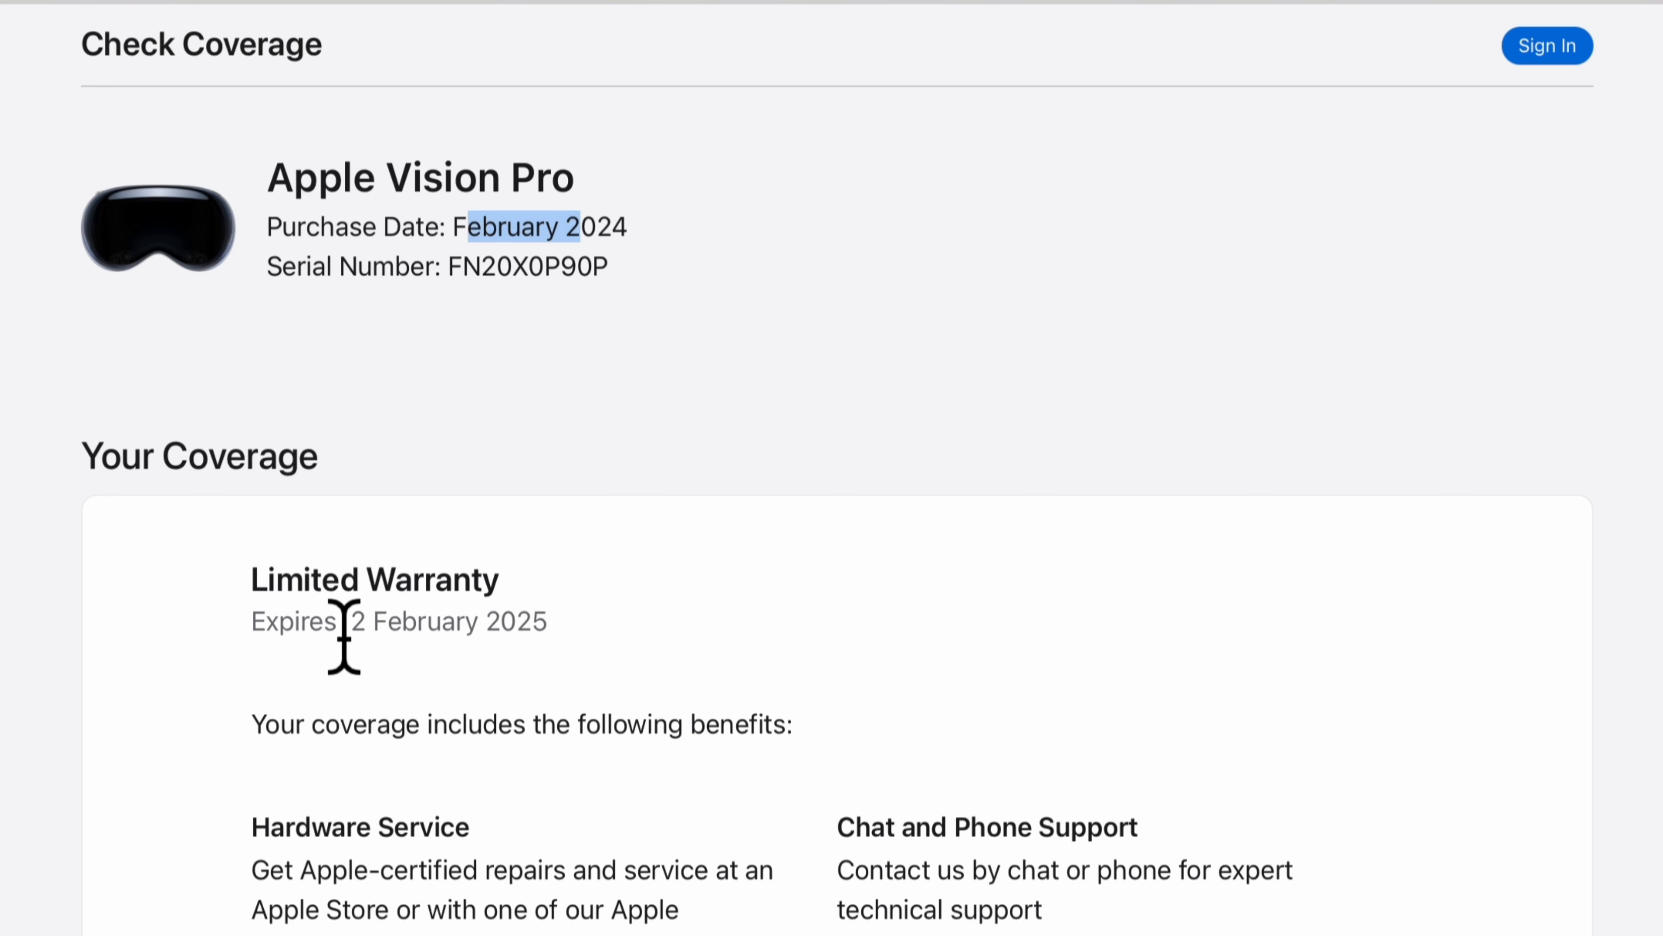
- Scroll through the Apple Vision Pro results: purchase date, serial number and Limited Warranty expiring 2 February 2025
scroll(down, 3)
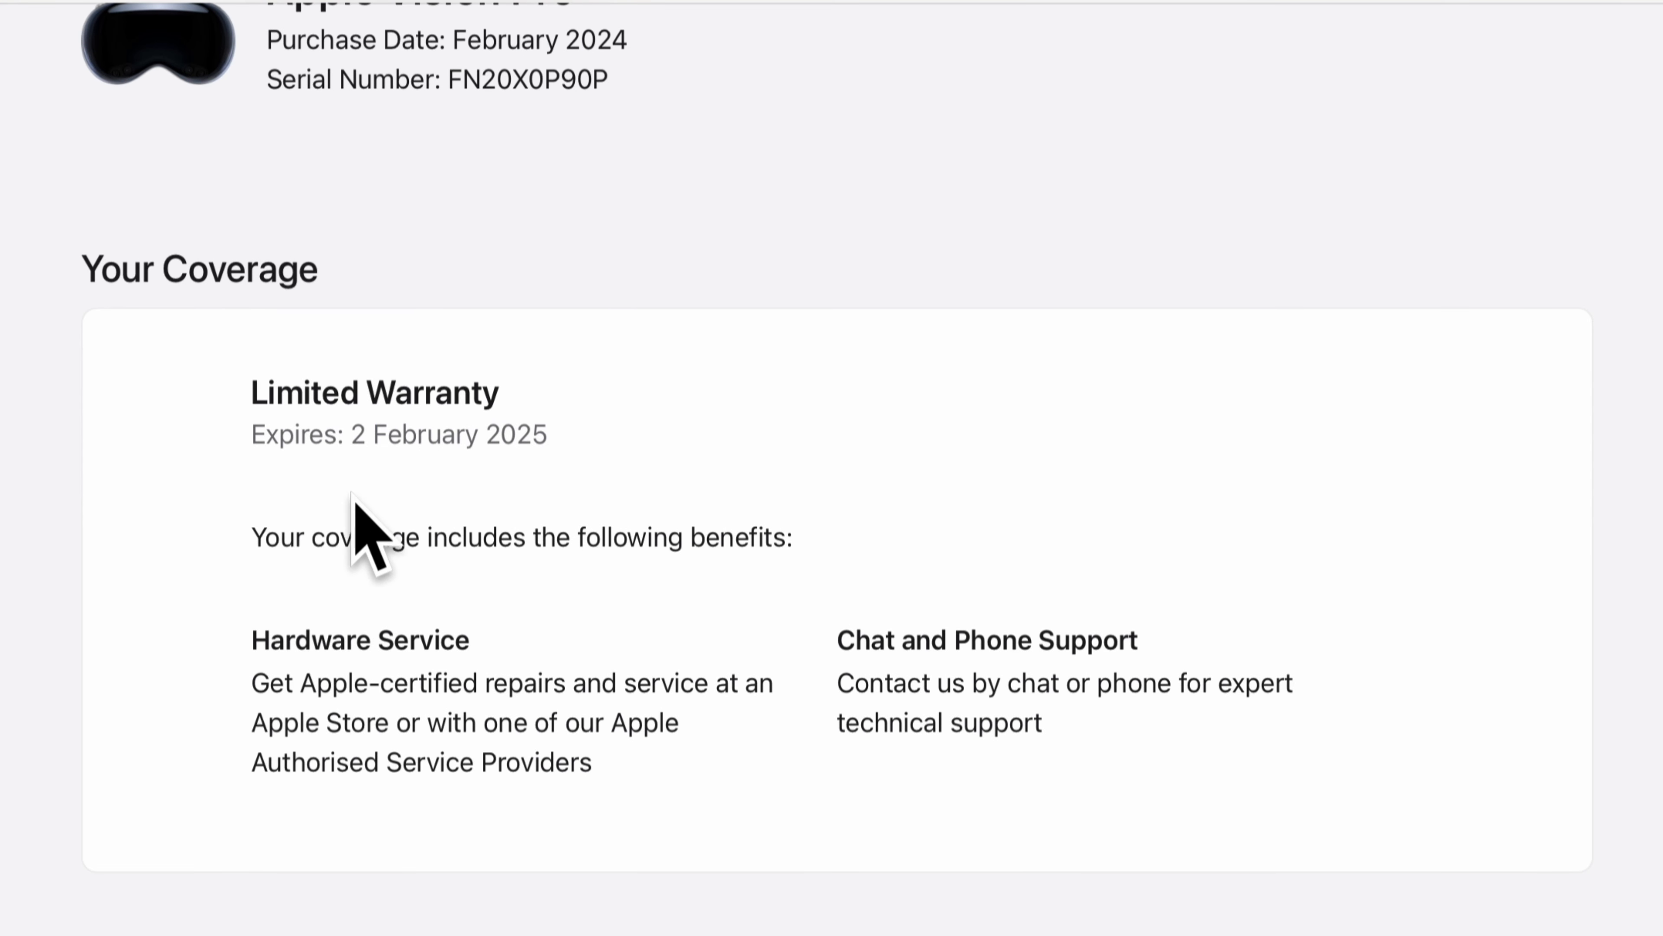
mouse_move(834, 833)
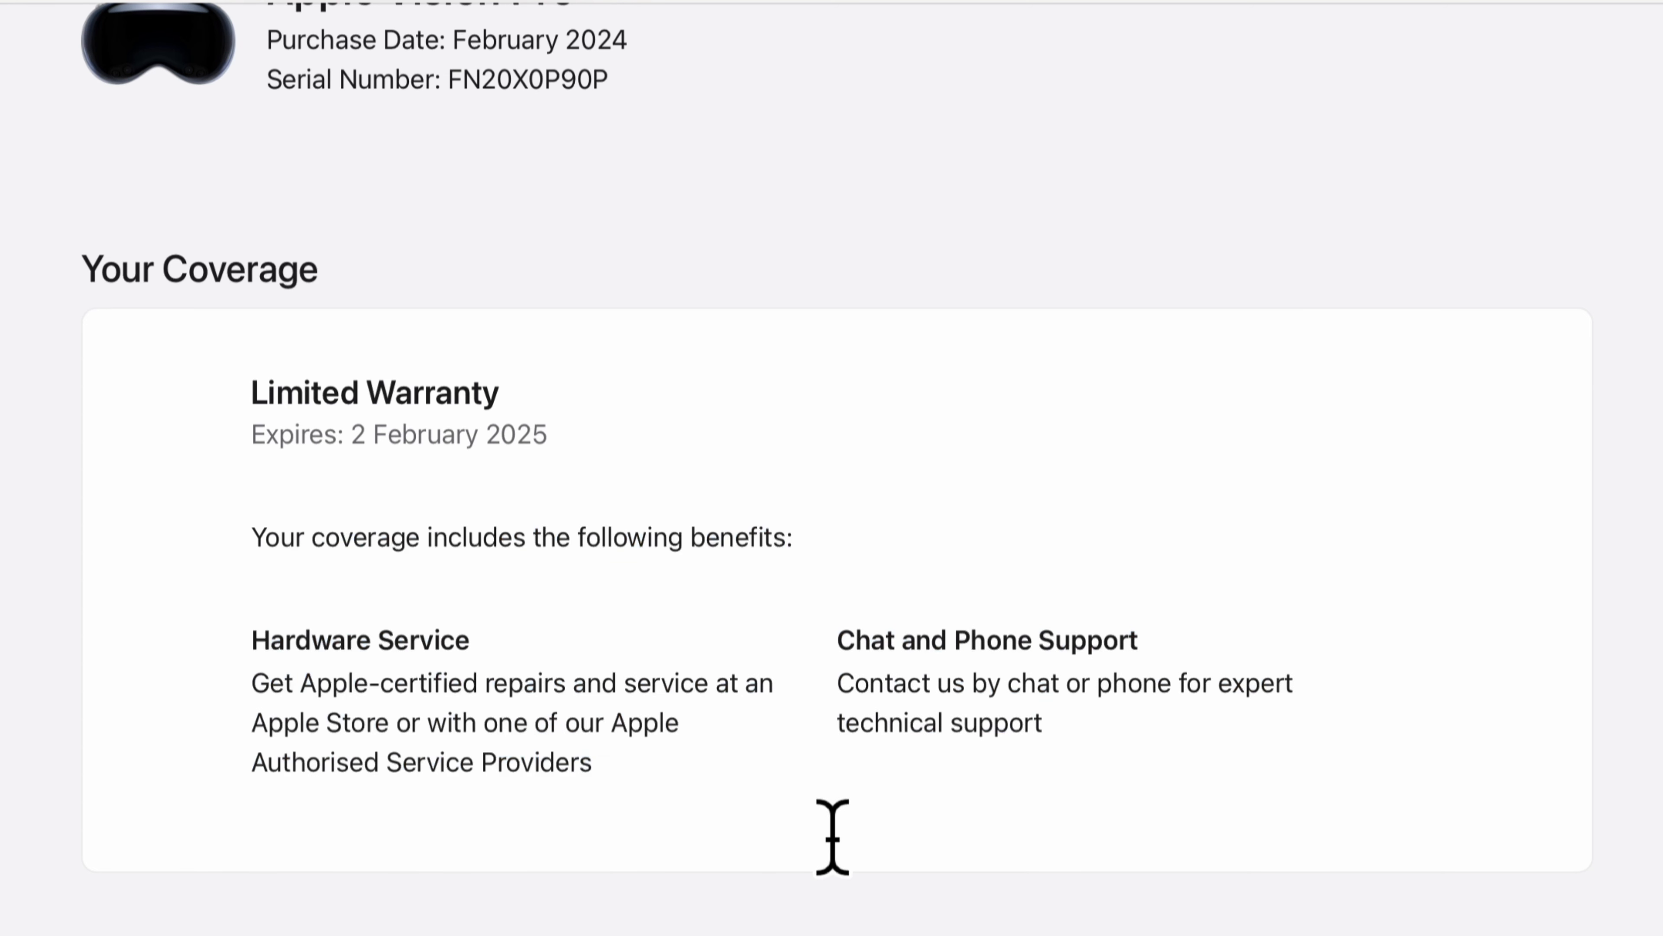
mouse_move(917, 705)
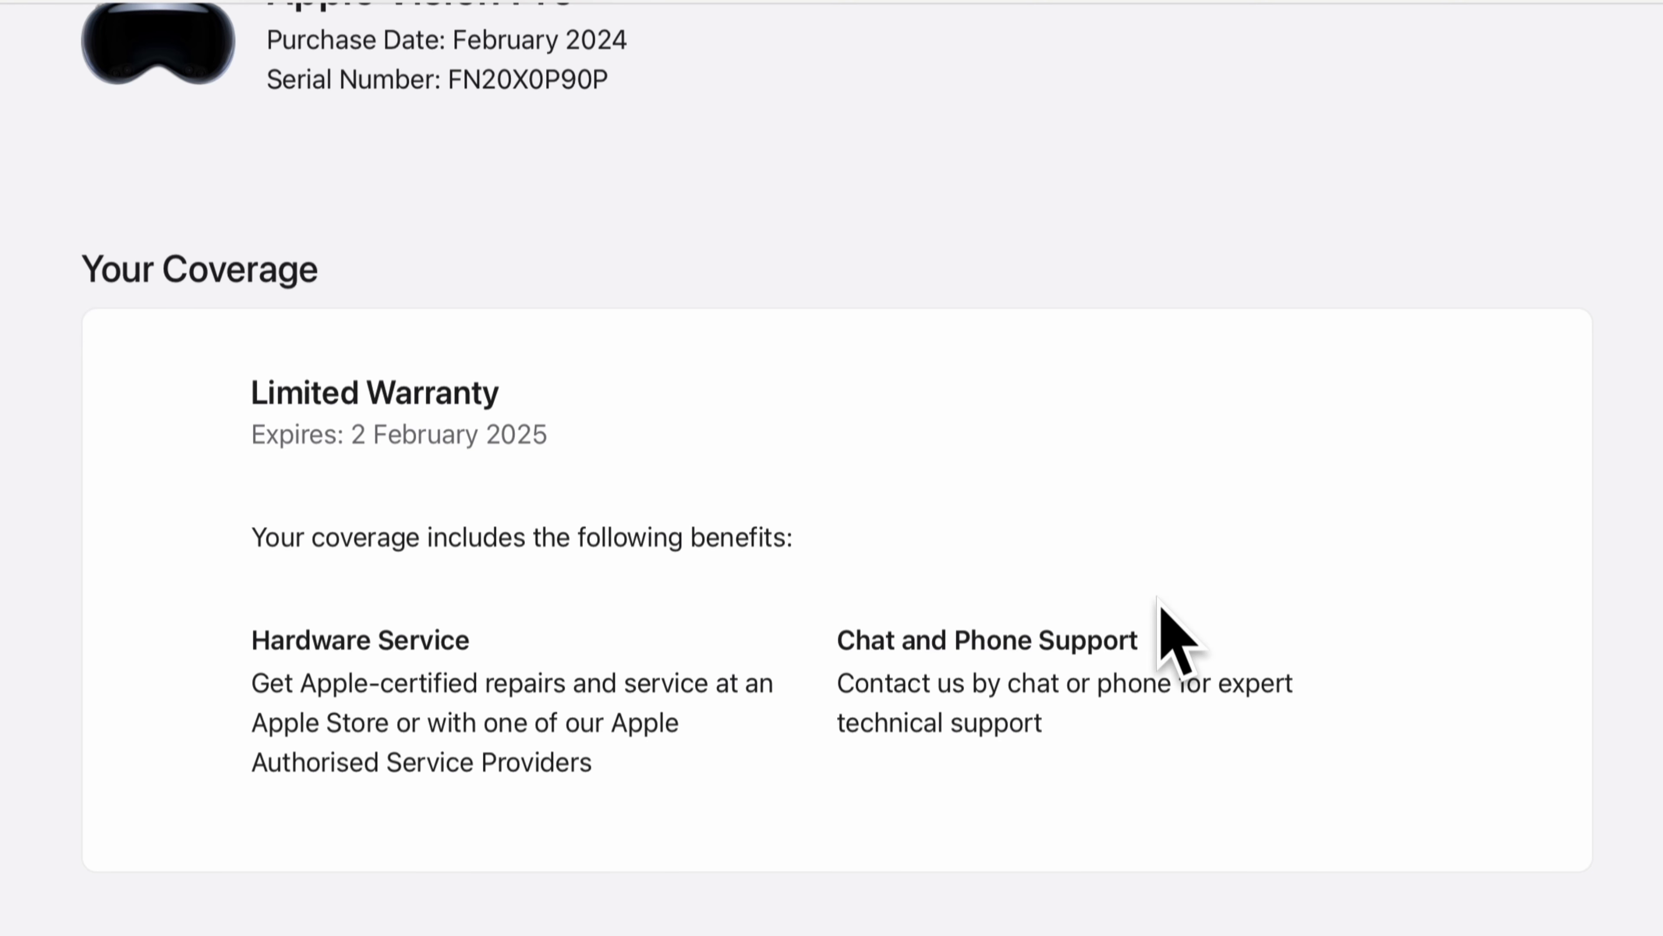
mouse_move(759, 827)
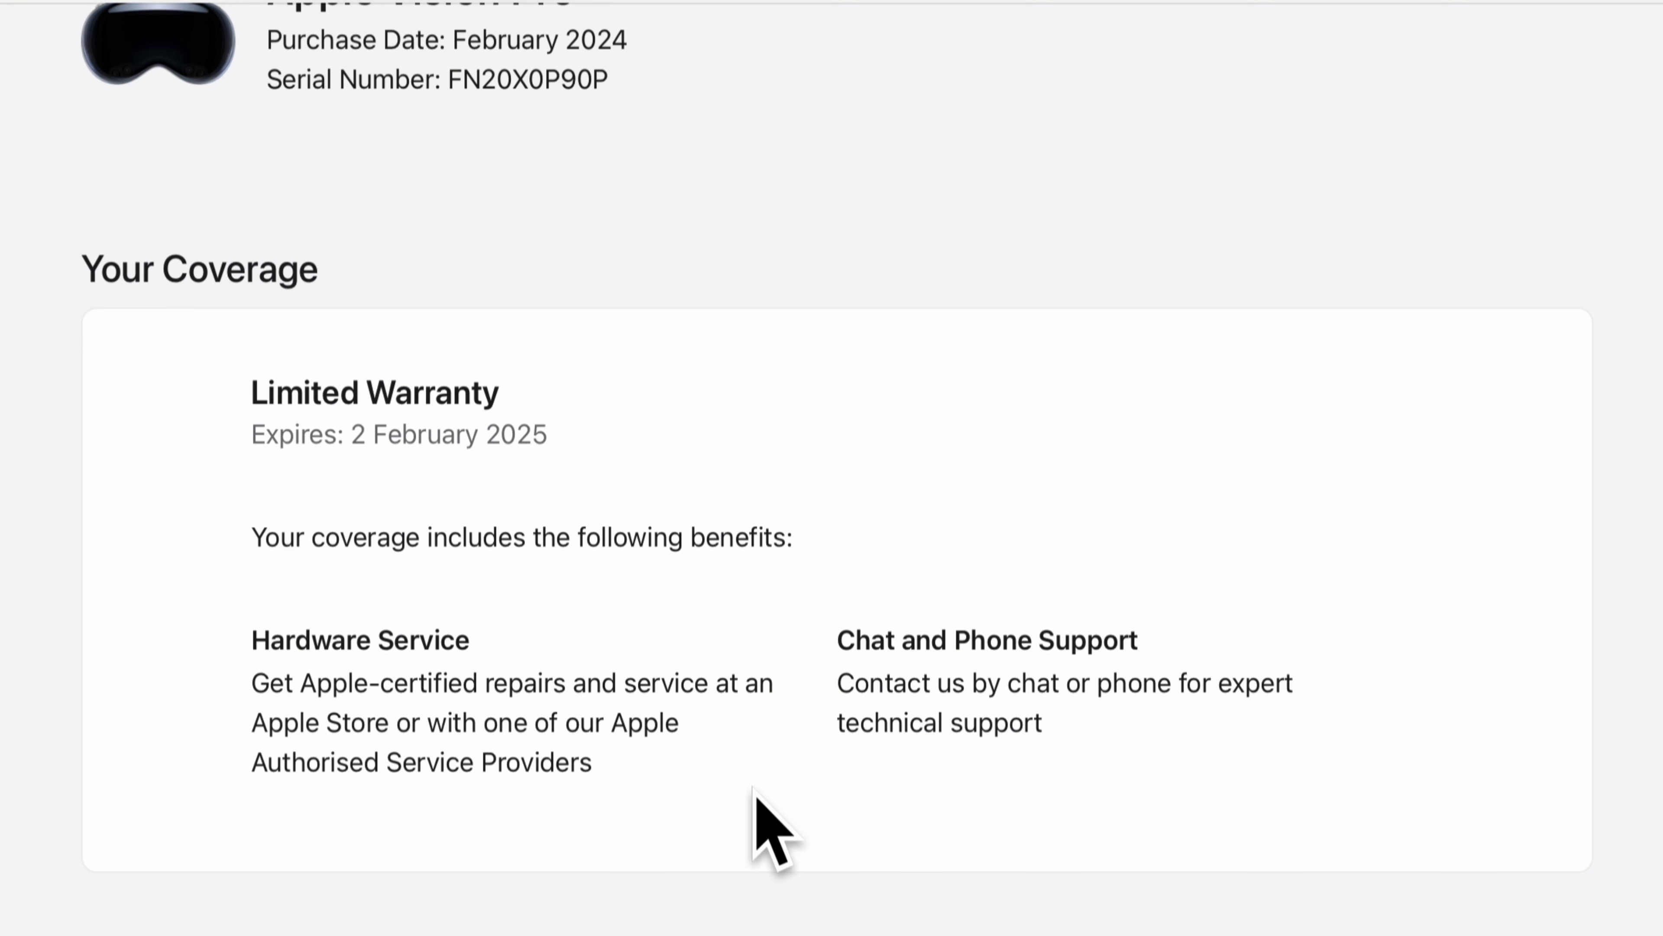
scroll(up, 3)
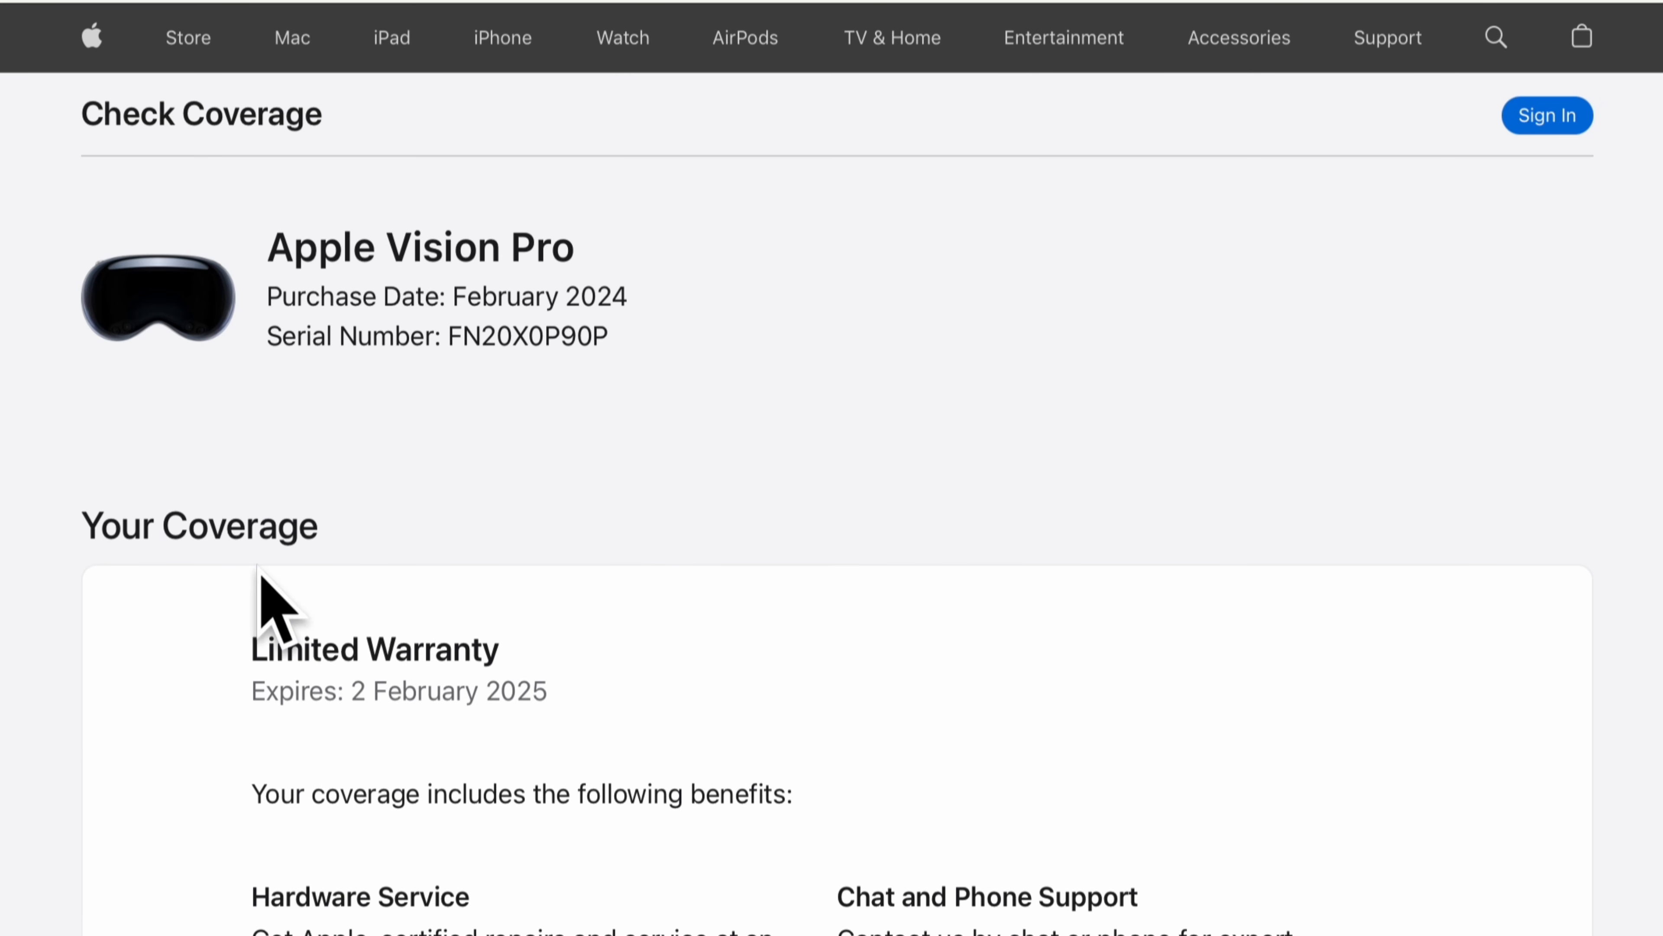